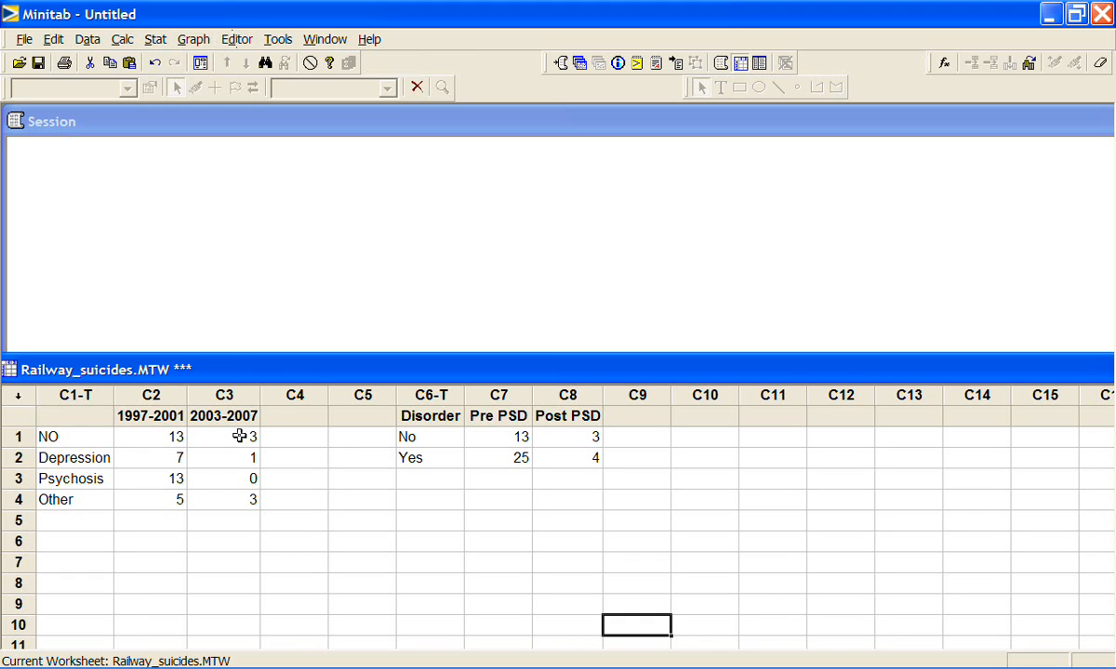
{"action": "mouse_move", "coordinate": [175, 500]}
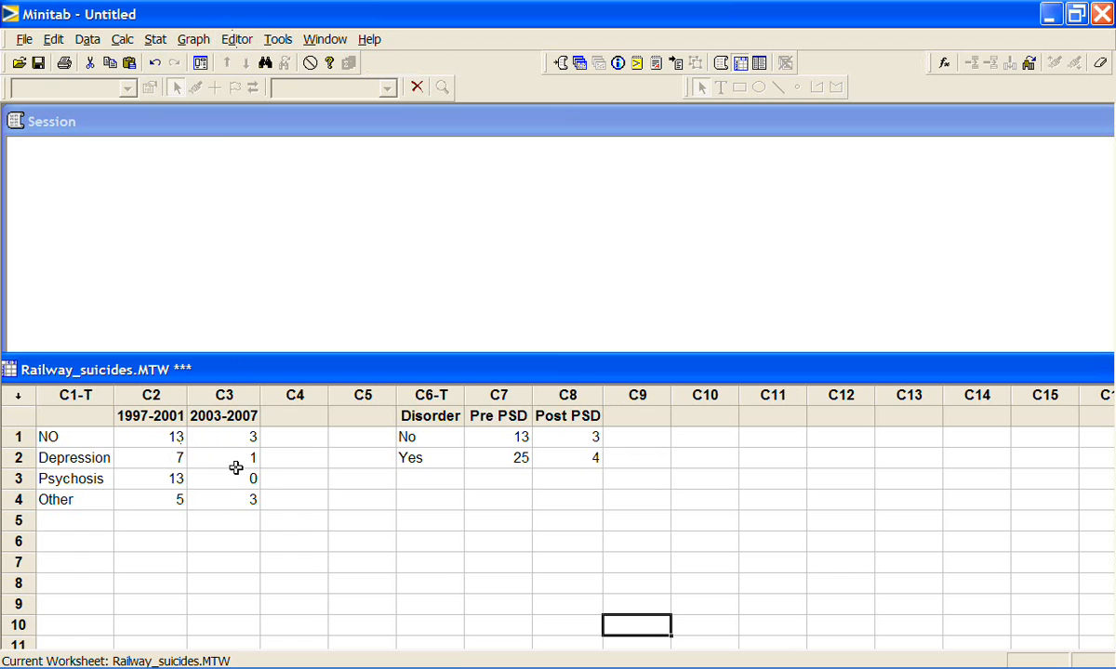
{"action": "mouse_move", "coordinate": [221, 467]}
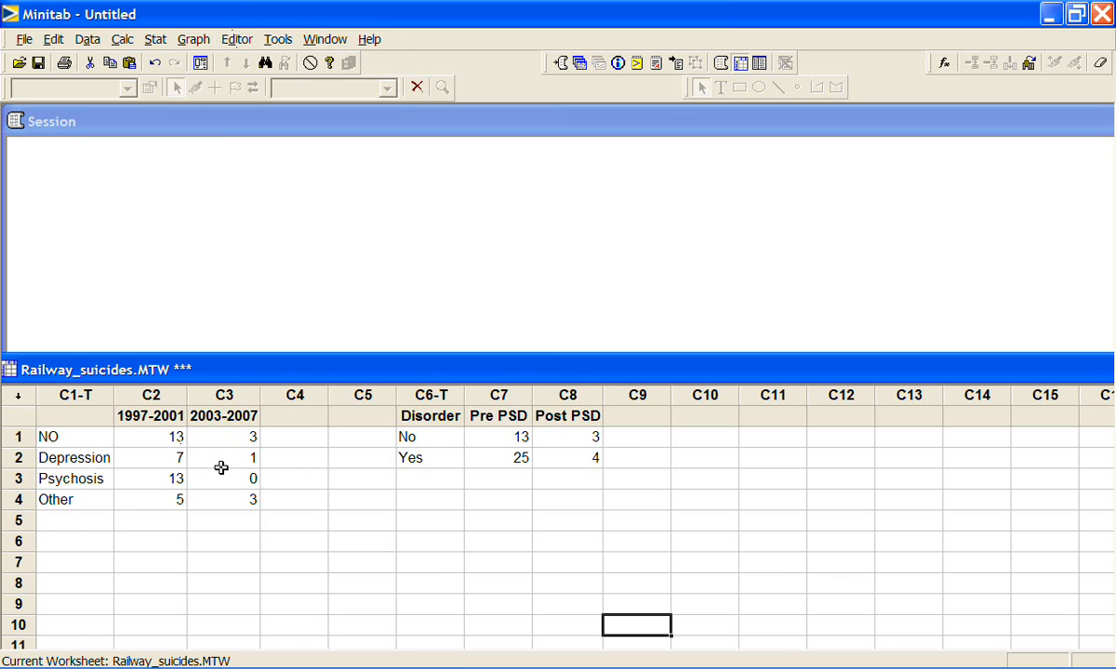
{"action": "mouse_move", "coordinate": [175, 480]}
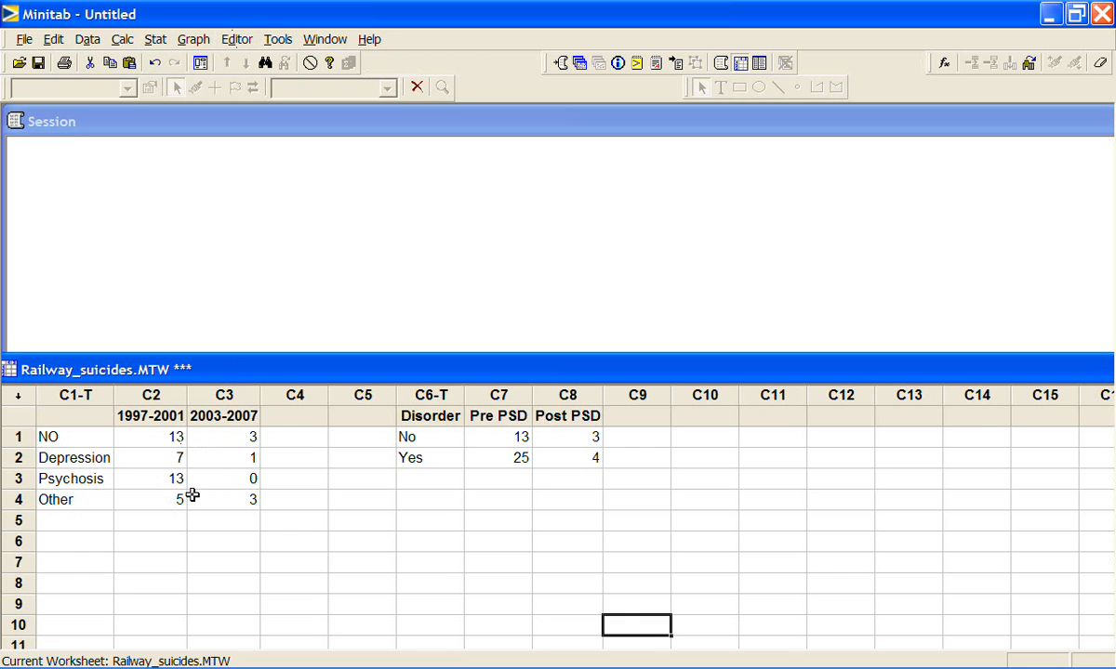
{"action": "mouse_move", "coordinate": [257, 502]}
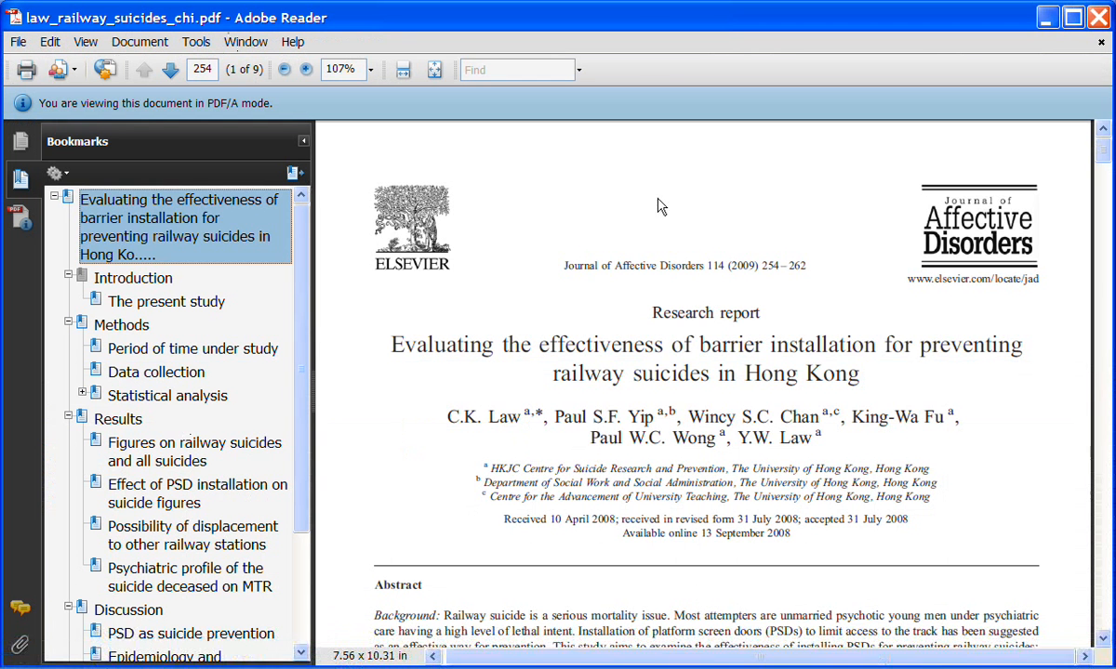
{"action": "mouse_move", "coordinate": [483, 341]}
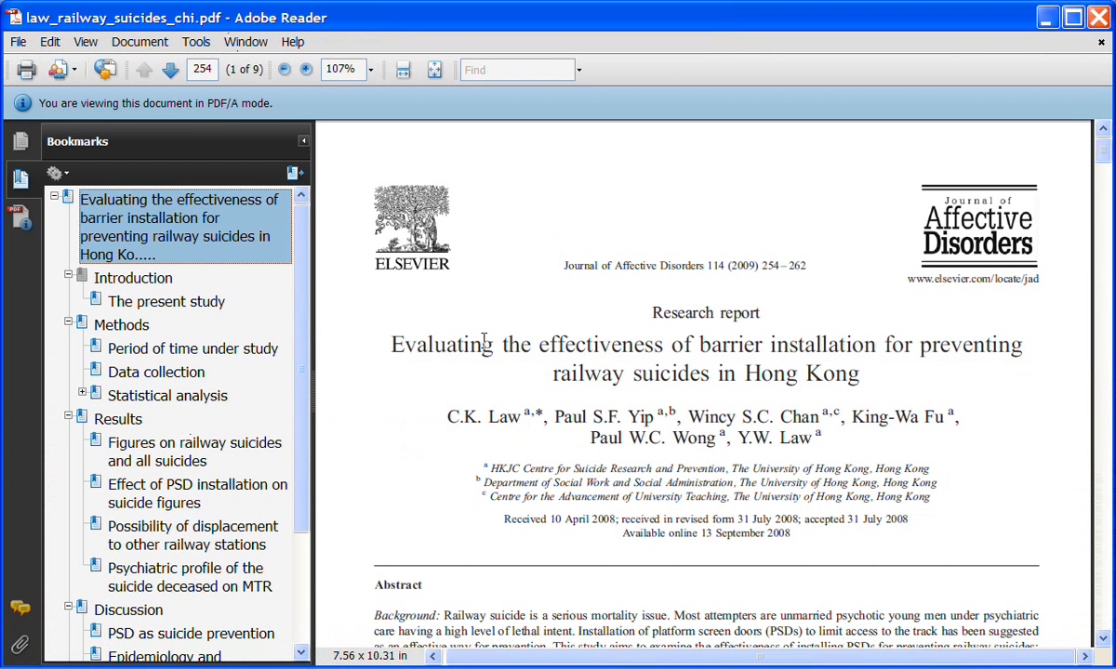
{"action": "mouse_move", "coordinate": [849, 351]}
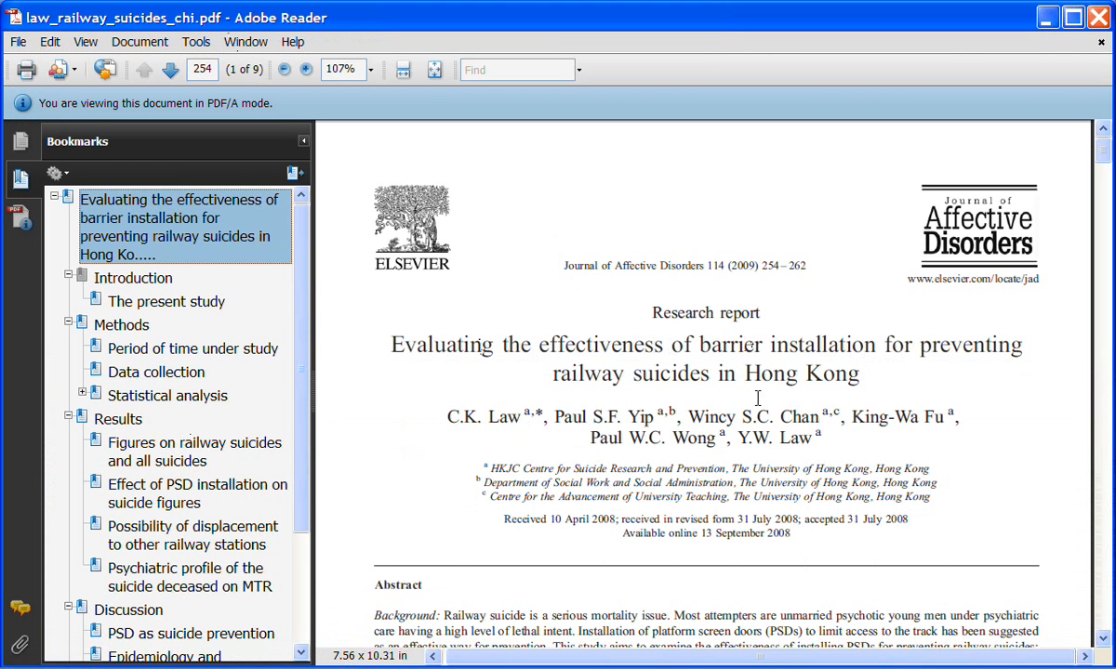
Jump to page 259 of the paper to view Table 4's diagnosis counts by period
{"action": "left_click", "coordinate": [191, 536]}
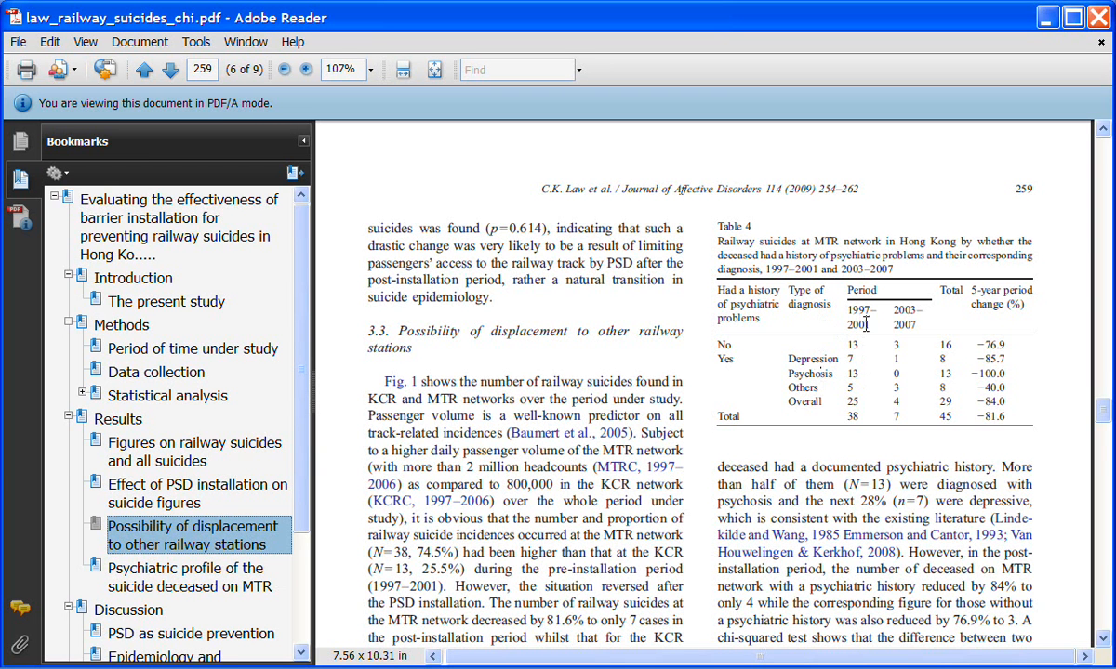
{"action": "mouse_move", "coordinate": [911, 321]}
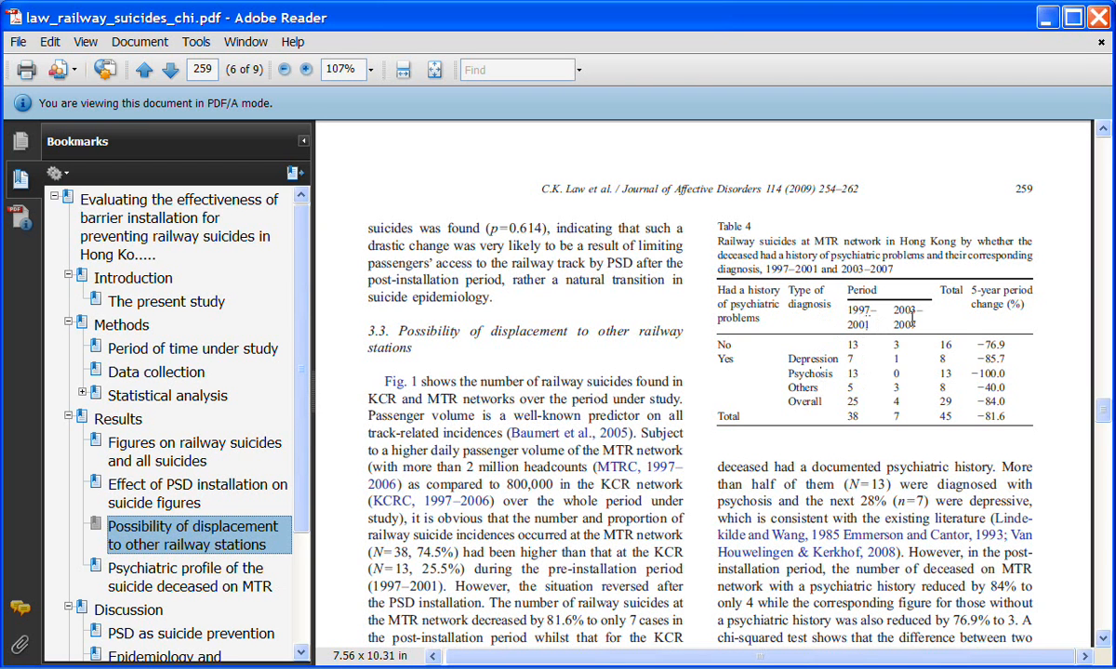
{"action": "mouse_move", "coordinate": [881, 518]}
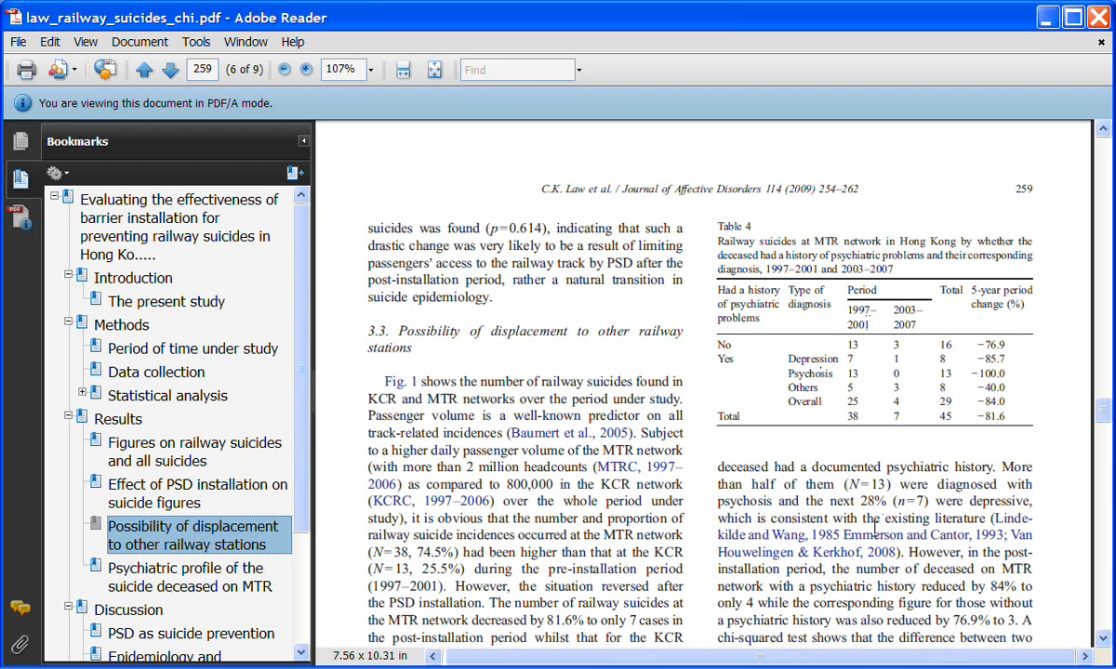
{"action": "mouse_move", "coordinate": [536, 575]}
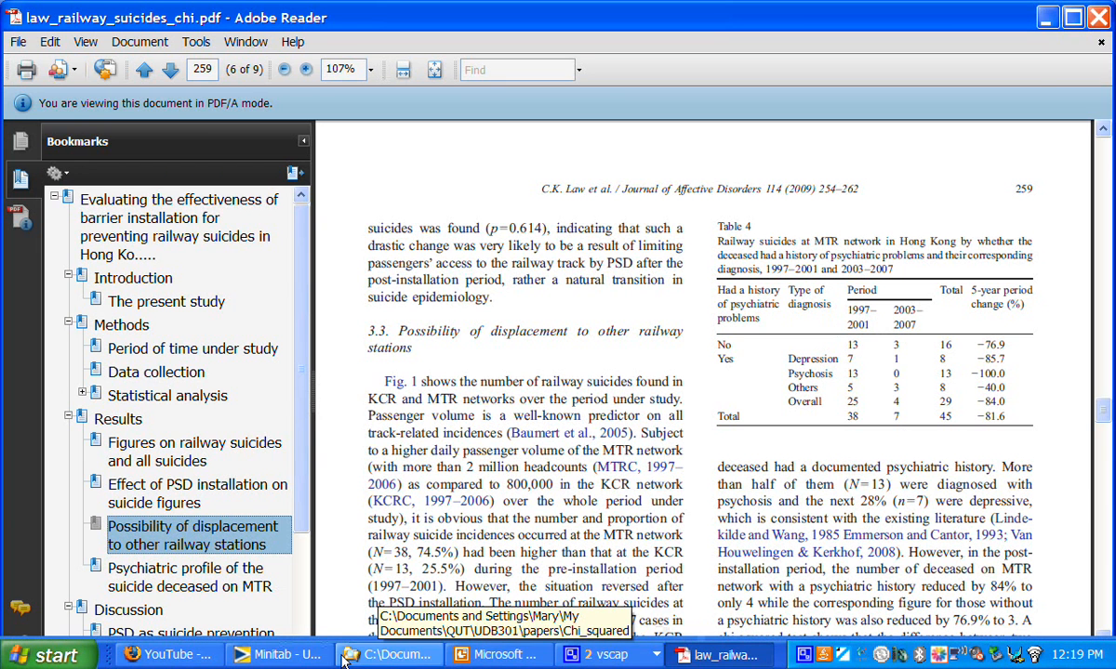
Run a two-way chi-square test on the 1997-2001 and 2003-2007 columns
{"action": "left_click", "coordinate": [278, 654]}
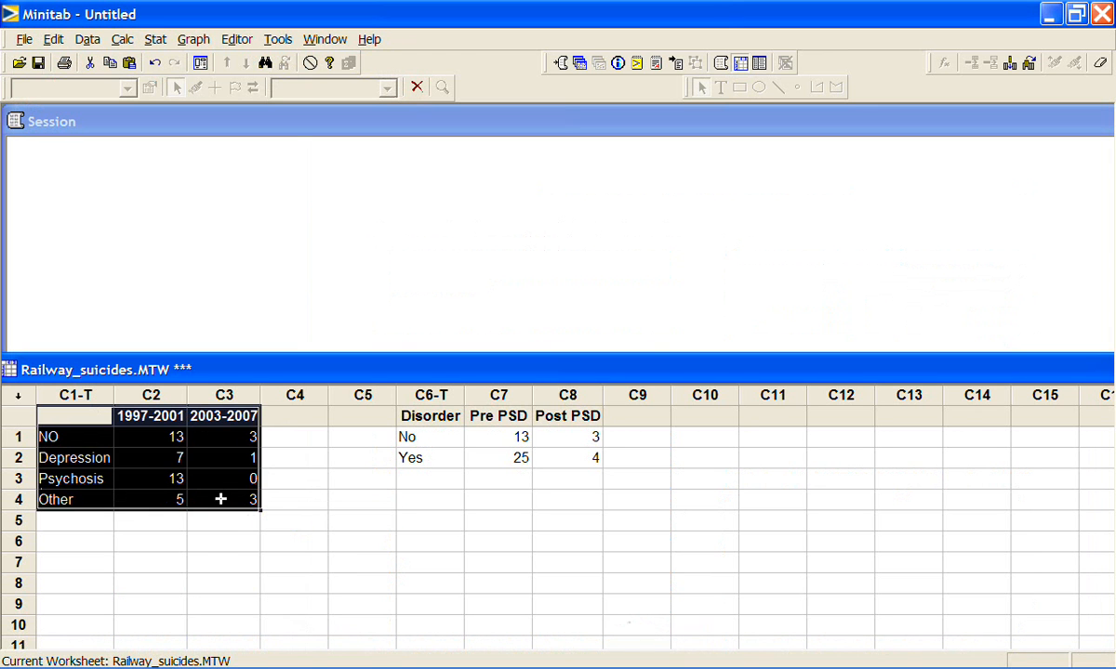
{"action": "left_click", "coordinate": [155, 39]}
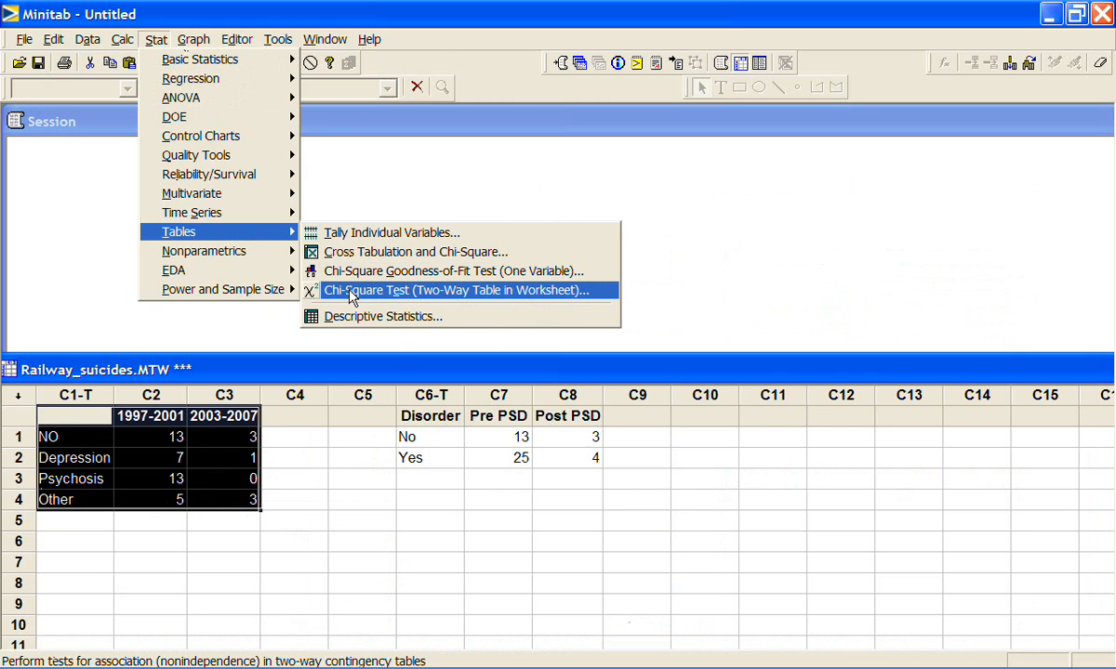
{"action": "left_click", "coordinate": [456, 290]}
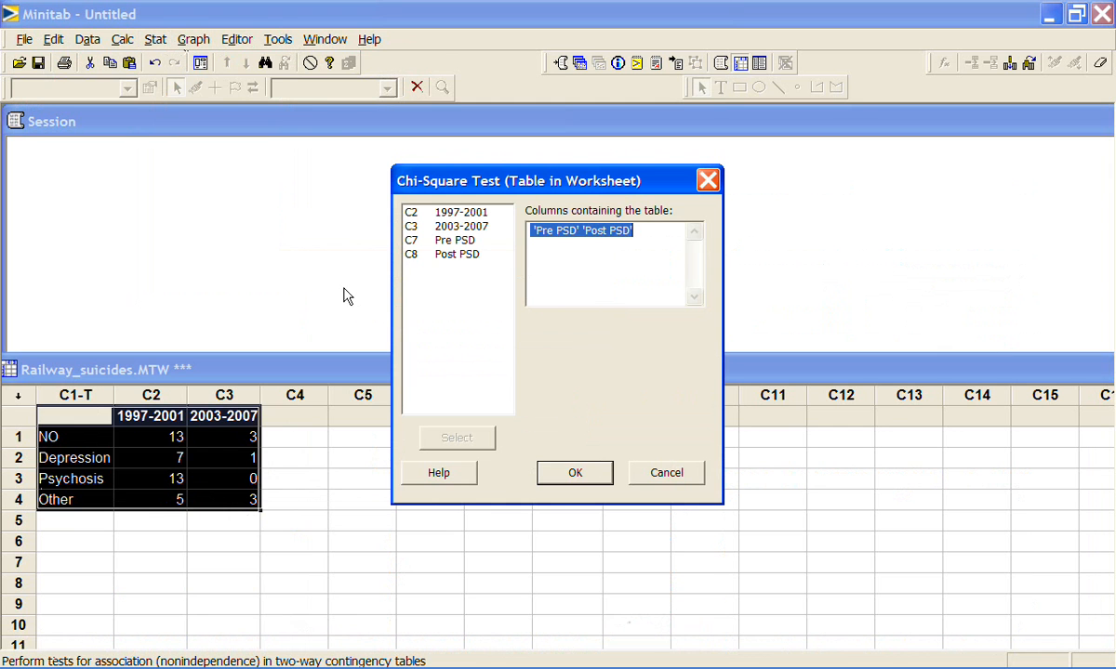
{"action": "left_click", "coordinate": [458, 212]}
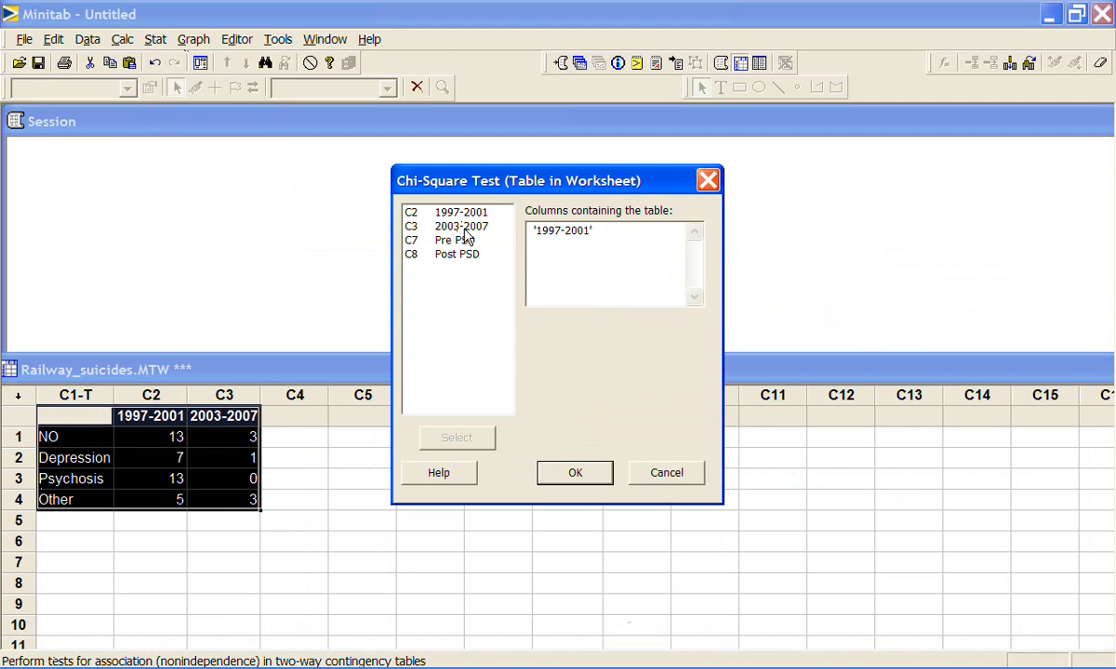
{"action": "double_click", "coordinate": [461, 226]}
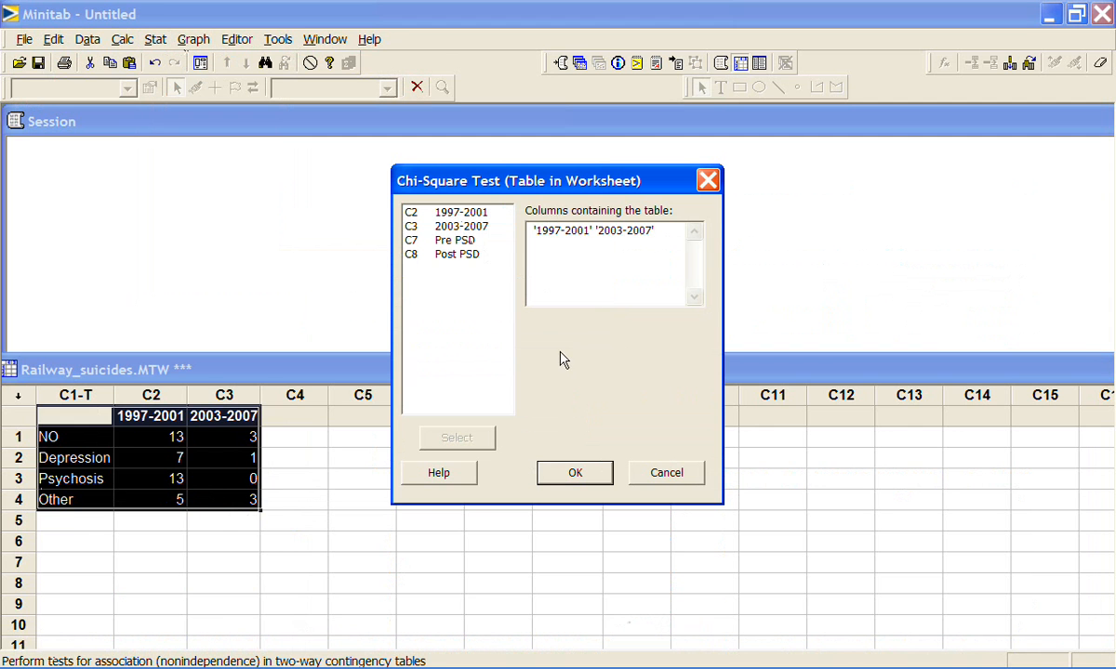
{"action": "left_click", "coordinate": [573, 472]}
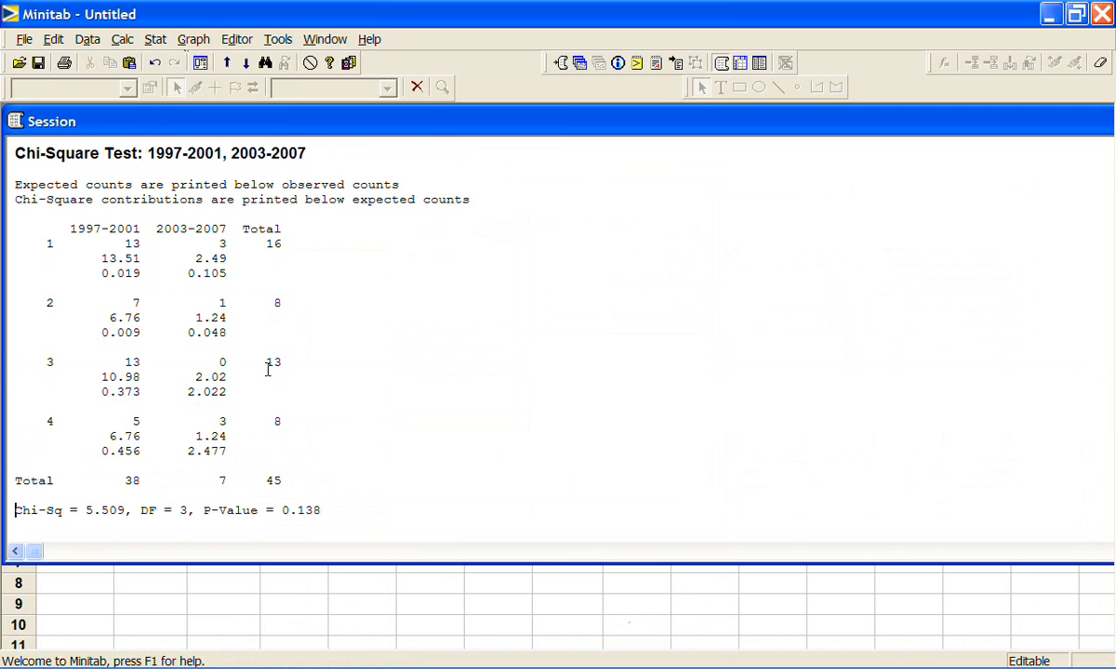
{"action": "mouse_move", "coordinate": [53, 307]}
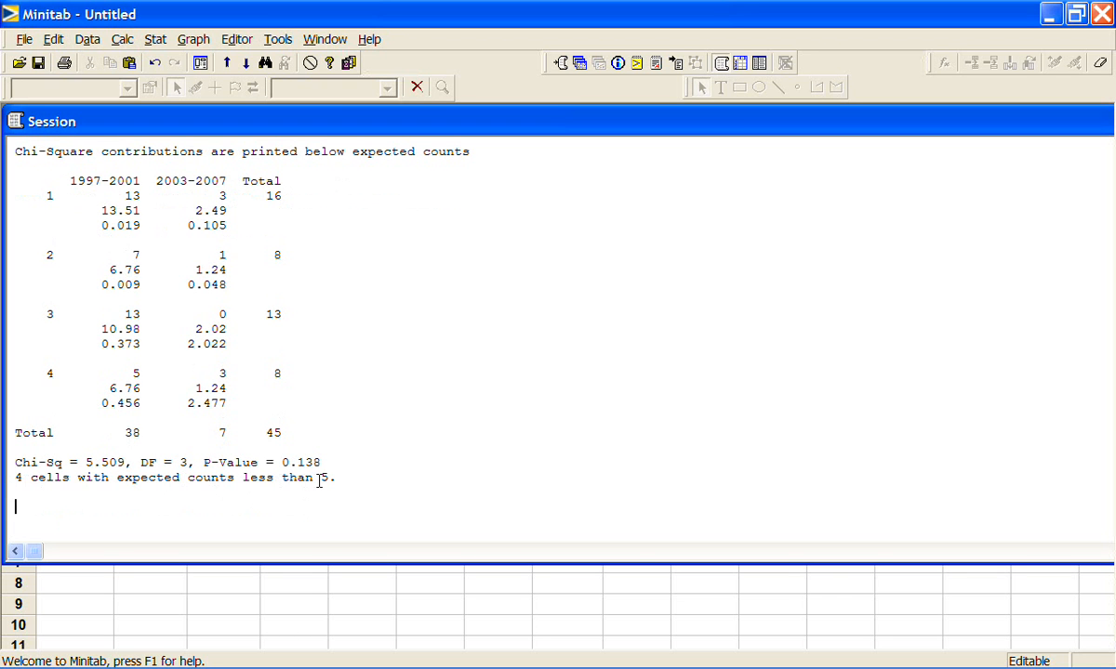
{"action": "mouse_move", "coordinate": [232, 306]}
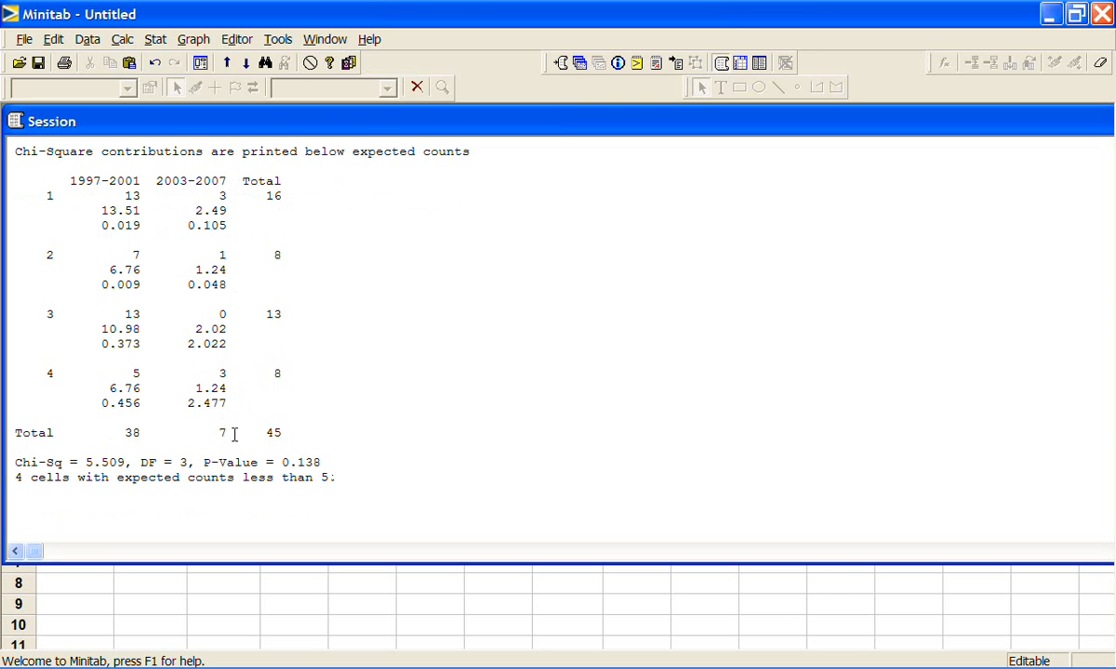
{"action": "mouse_move", "coordinate": [228, 430]}
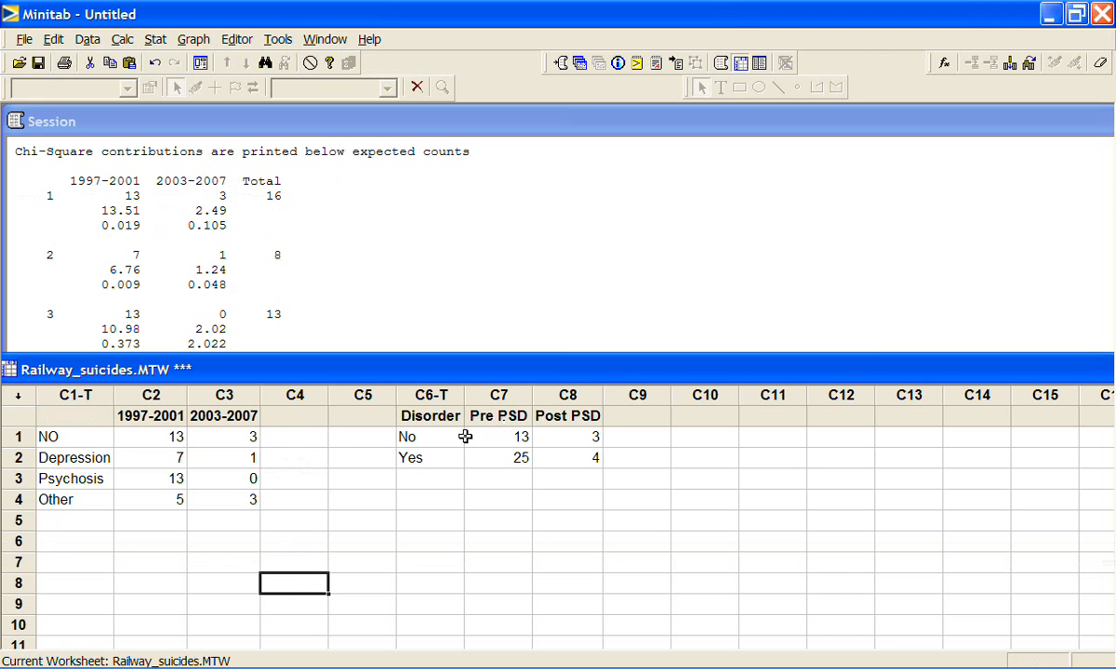
{"action": "mouse_move", "coordinate": [447, 437]}
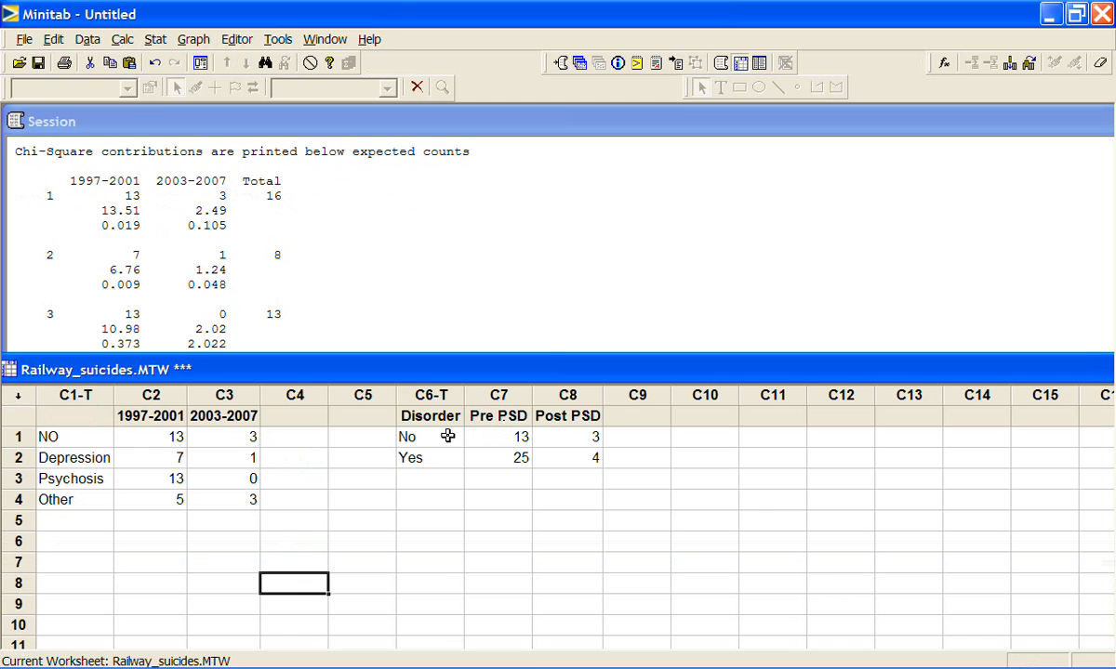
{"action": "mouse_move", "coordinate": [451, 456]}
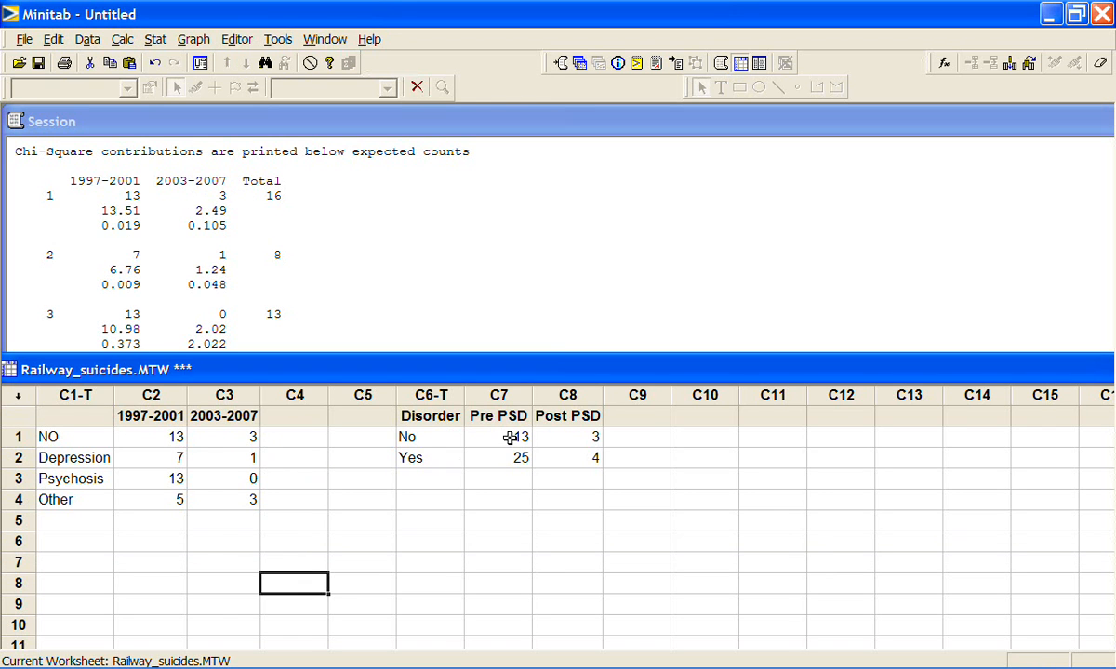
{"action": "mouse_move", "coordinate": [480, 421]}
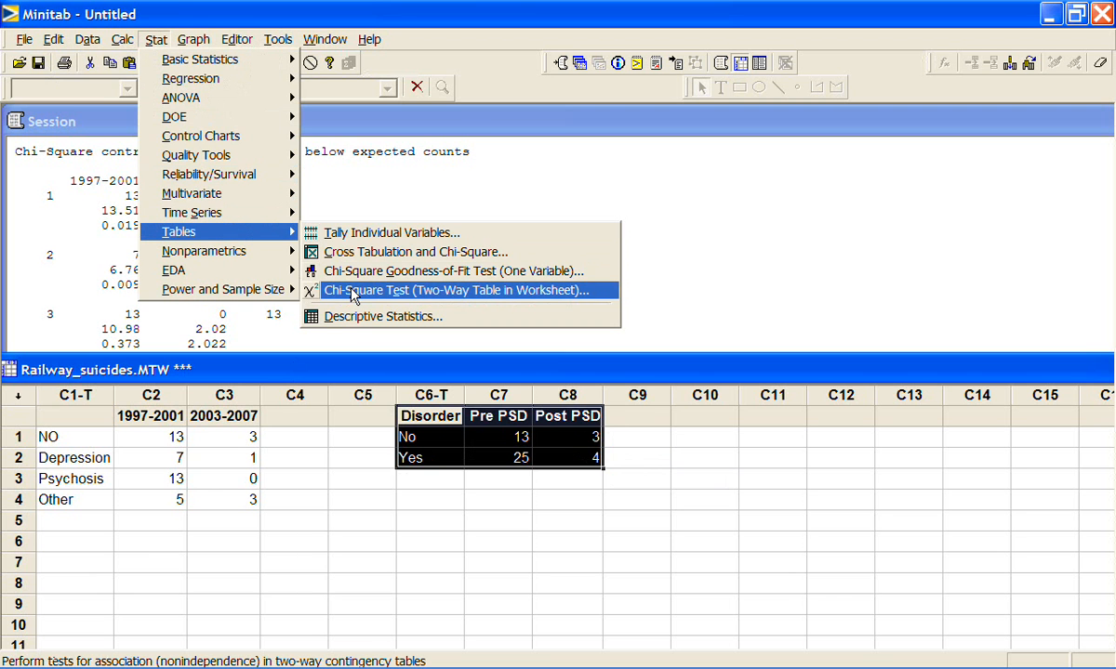
Run the worksheet-table chi-square test on the Pre PSD and Post PSD columns
{"action": "left_click", "coordinate": [455, 290]}
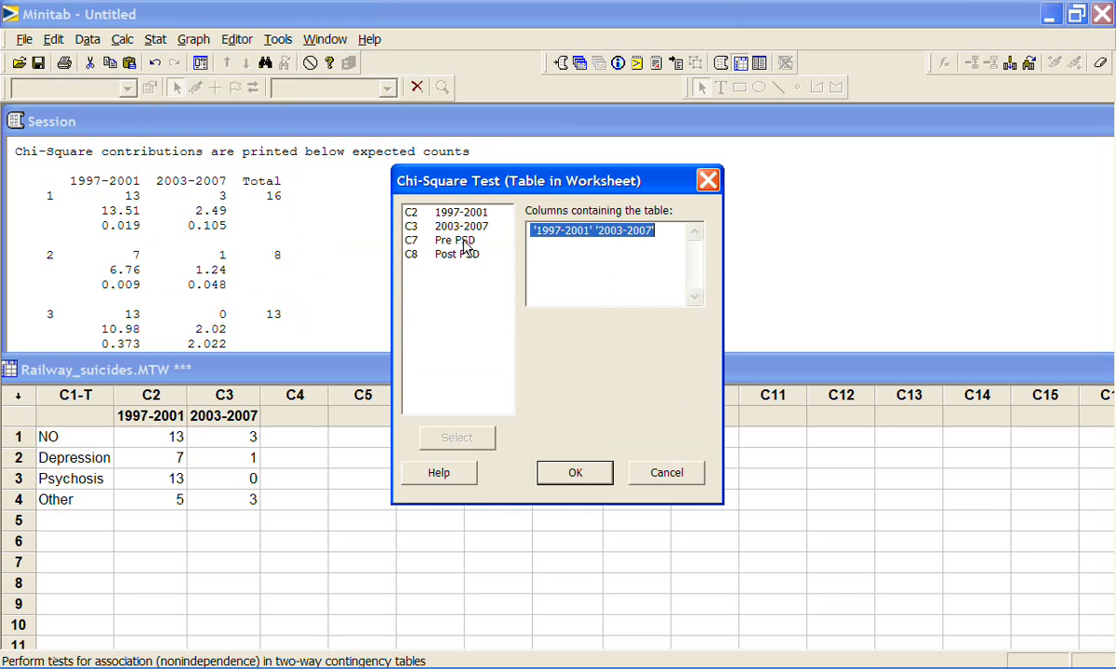
{"action": "left_click", "coordinate": [573, 473]}
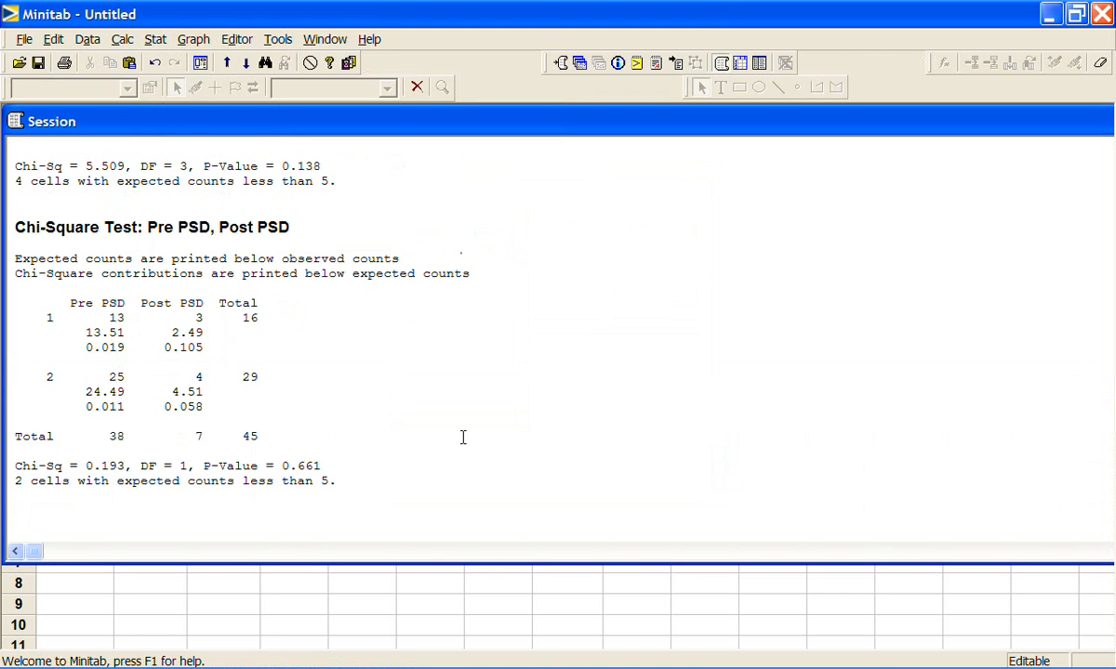
{"action": "mouse_move", "coordinate": [73, 333]}
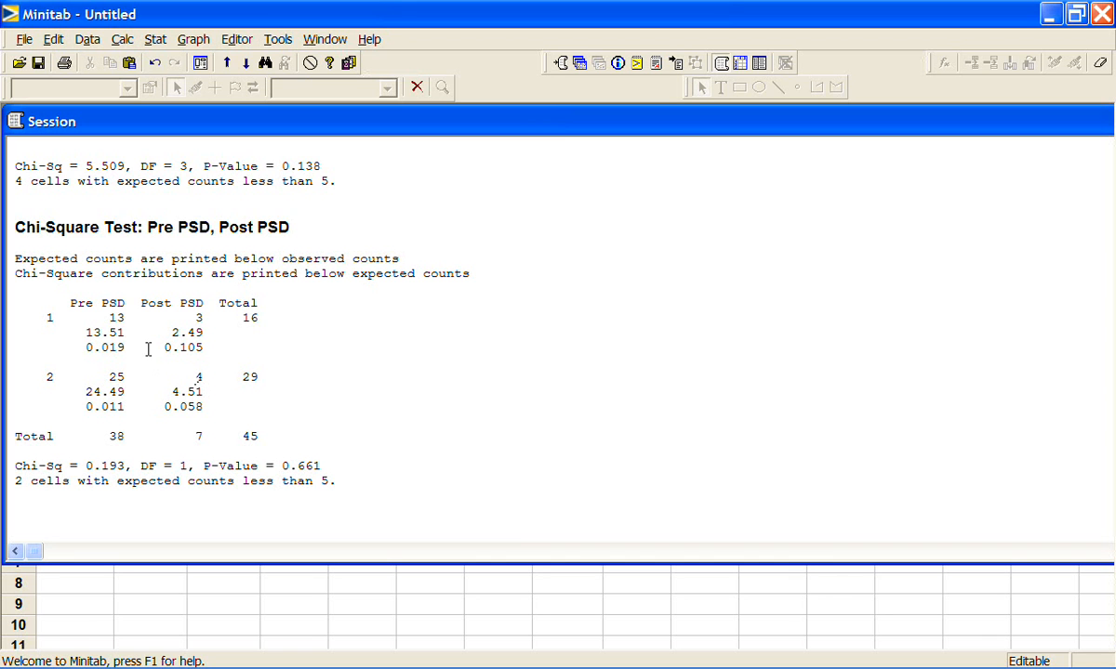
{"action": "mouse_move", "coordinate": [118, 337]}
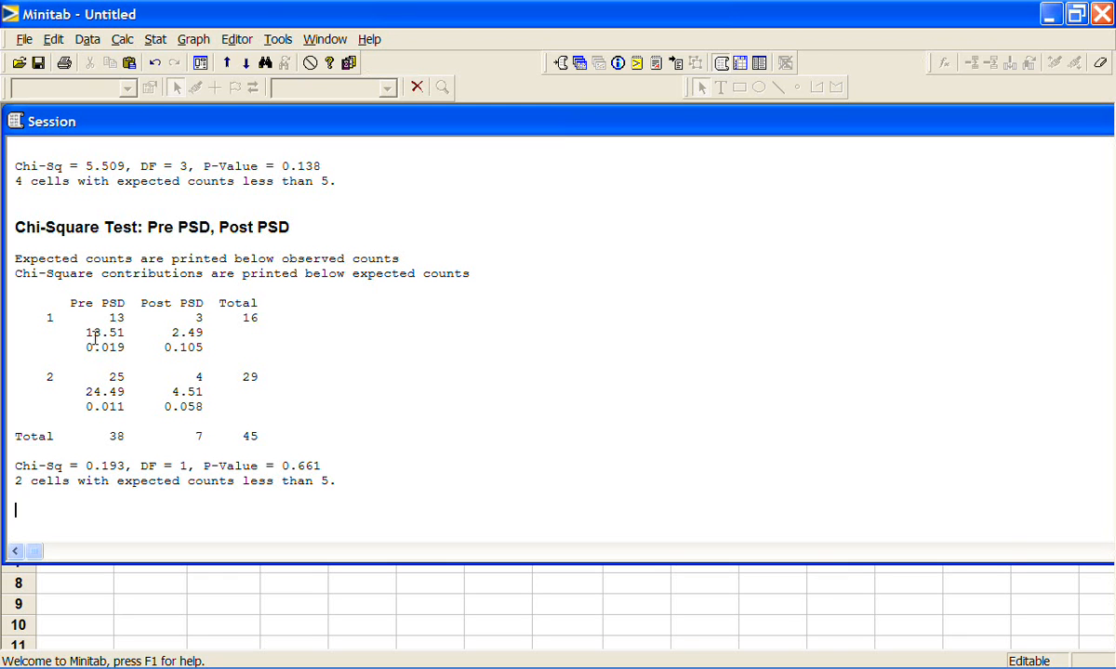
{"action": "mouse_move", "coordinate": [121, 317]}
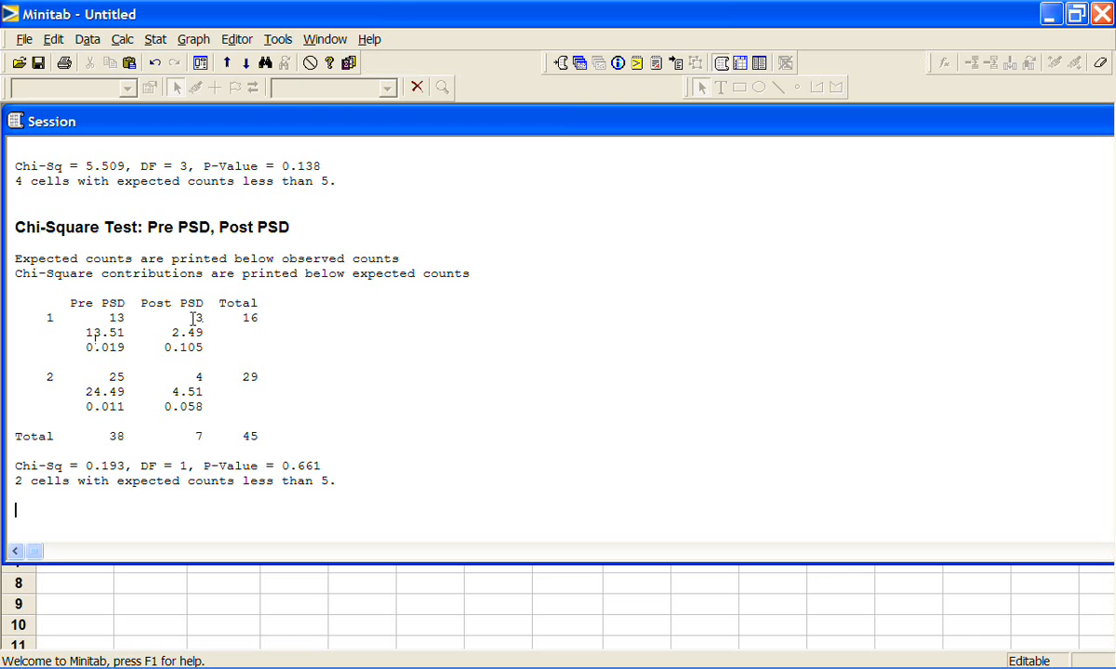
{"action": "mouse_move", "coordinate": [58, 339]}
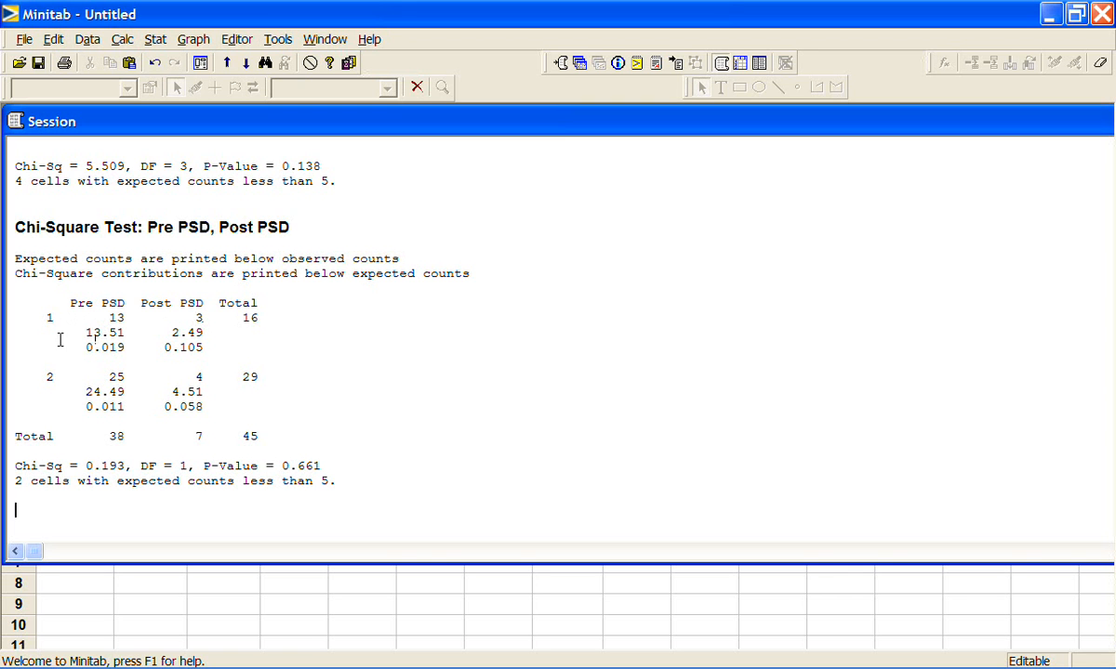
{"action": "mouse_move", "coordinate": [49, 353]}
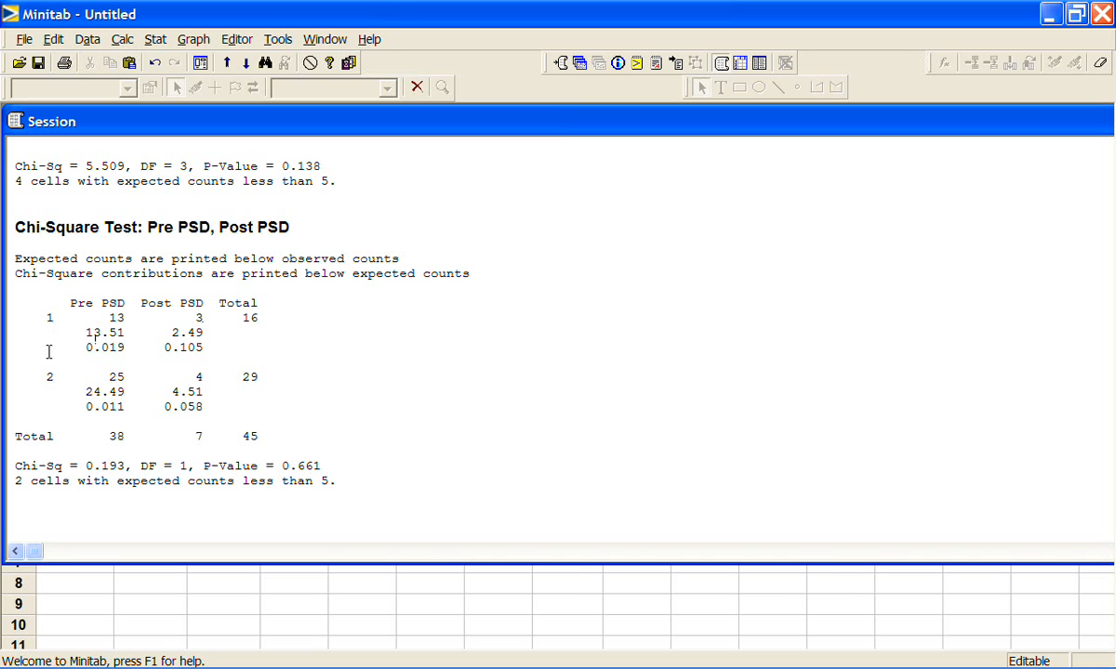
{"action": "mouse_move", "coordinate": [44, 366]}
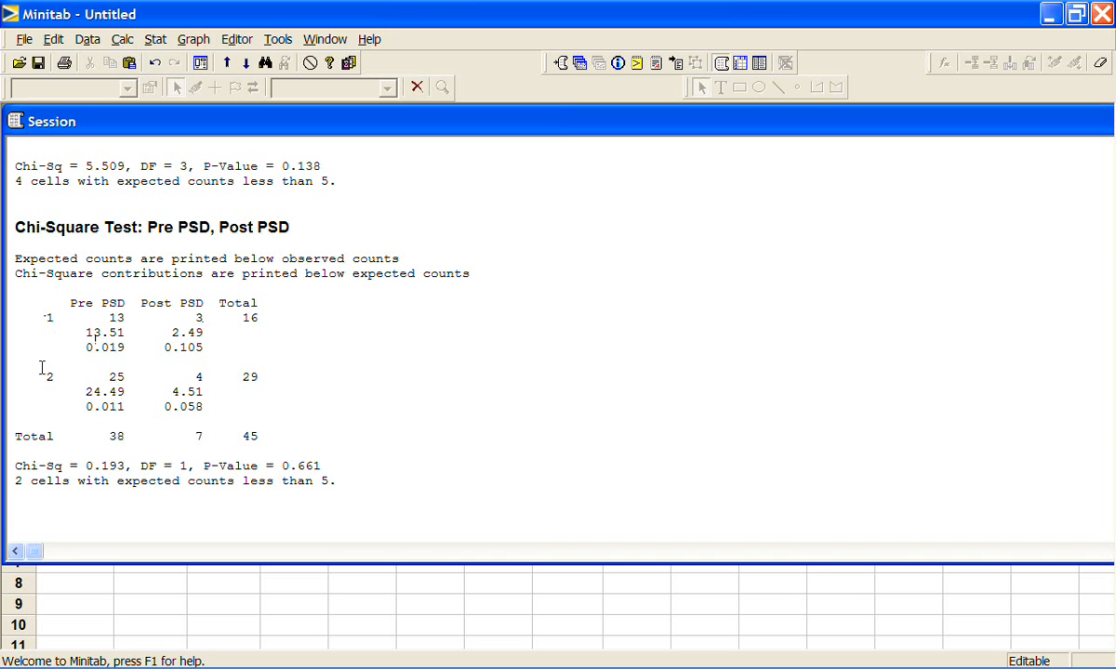
{"action": "mouse_move", "coordinate": [161, 314]}
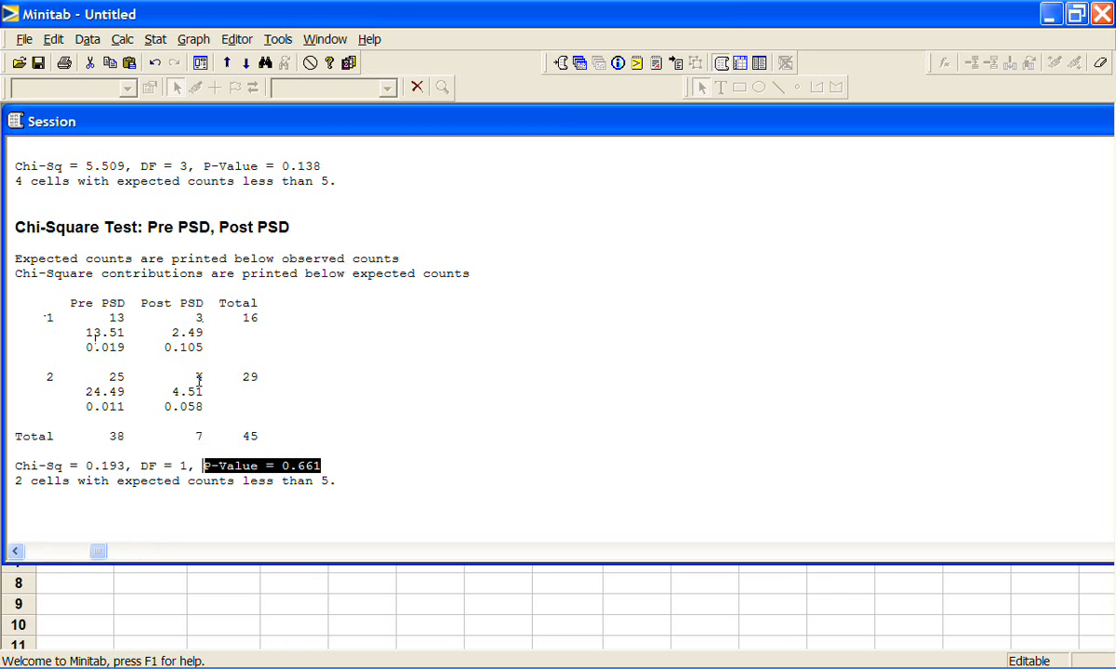
{"action": "mouse_move", "coordinate": [188, 366]}
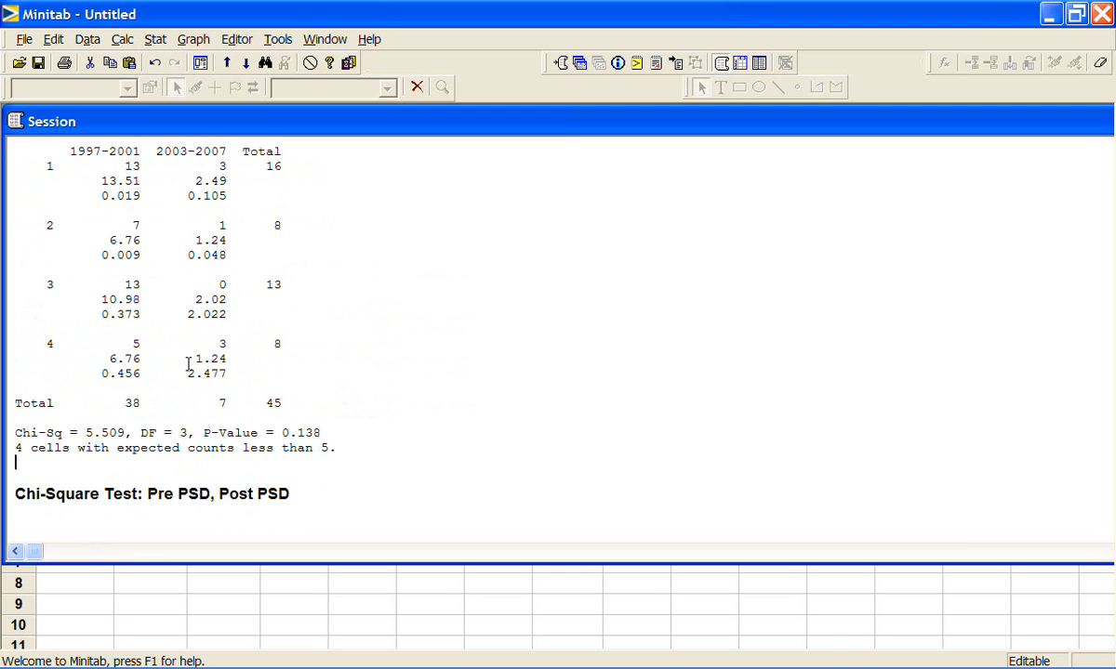
{"action": "mouse_move", "coordinate": [223, 286]}
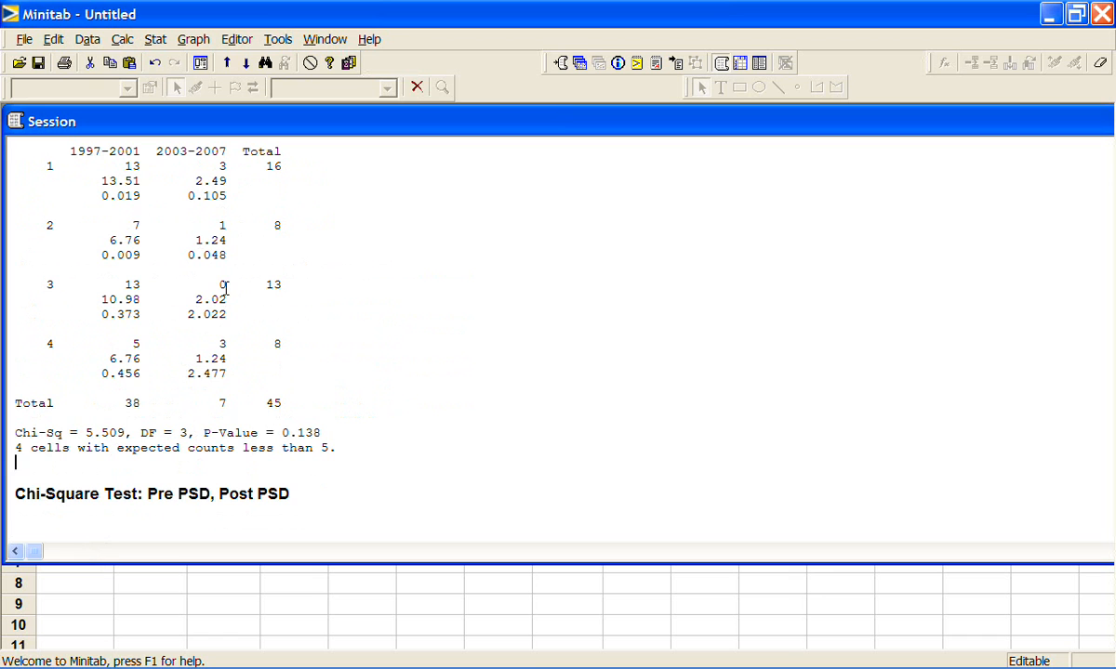
{"action": "double_click", "coordinate": [205, 285]}
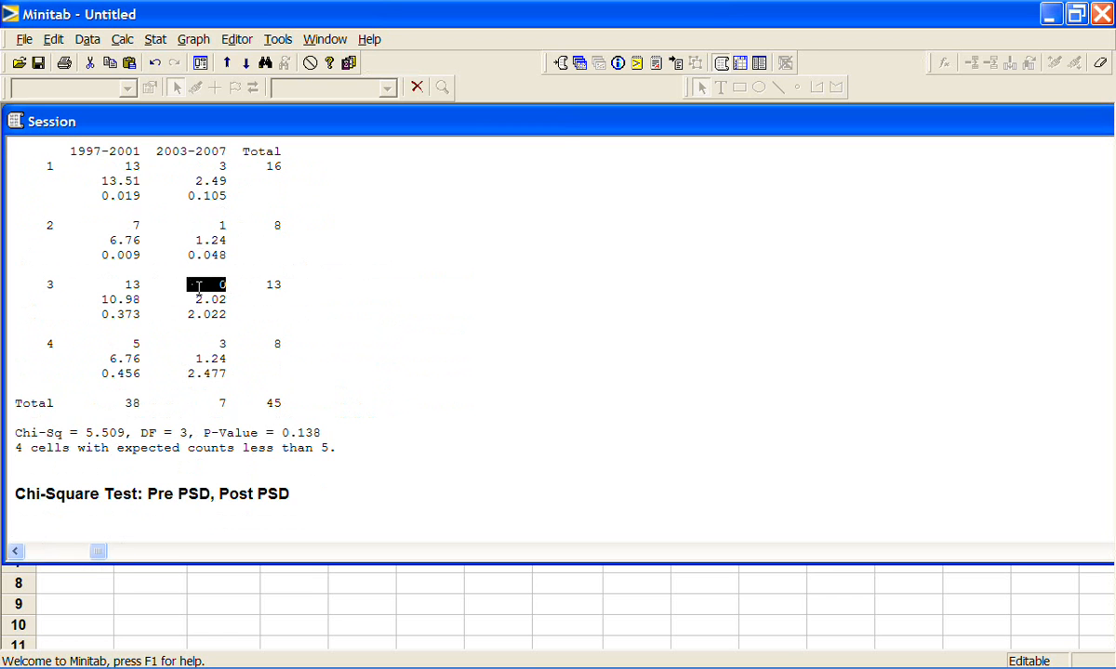